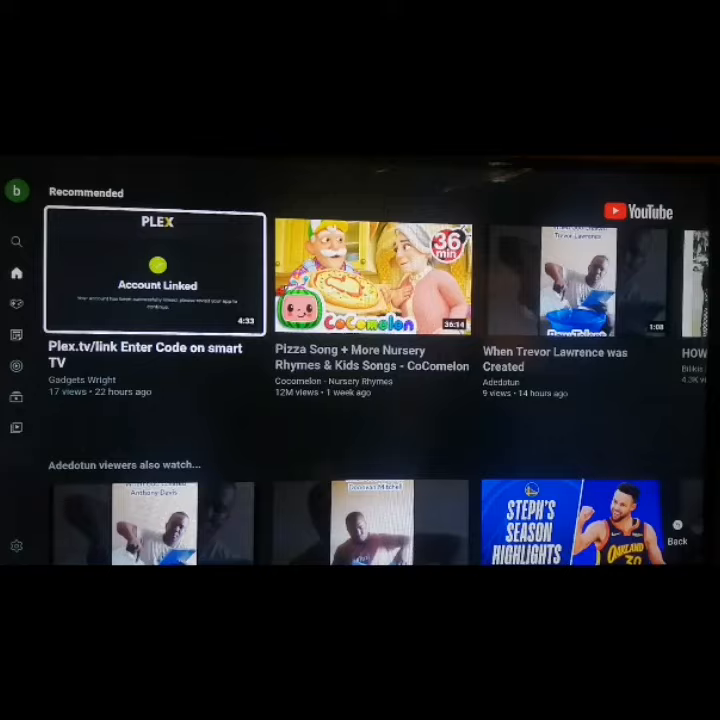
scroll(down, 3)
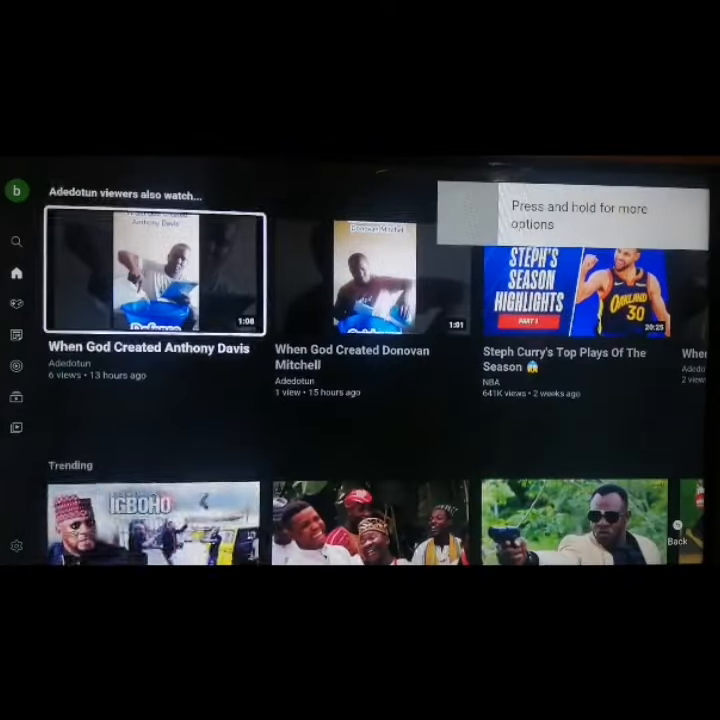